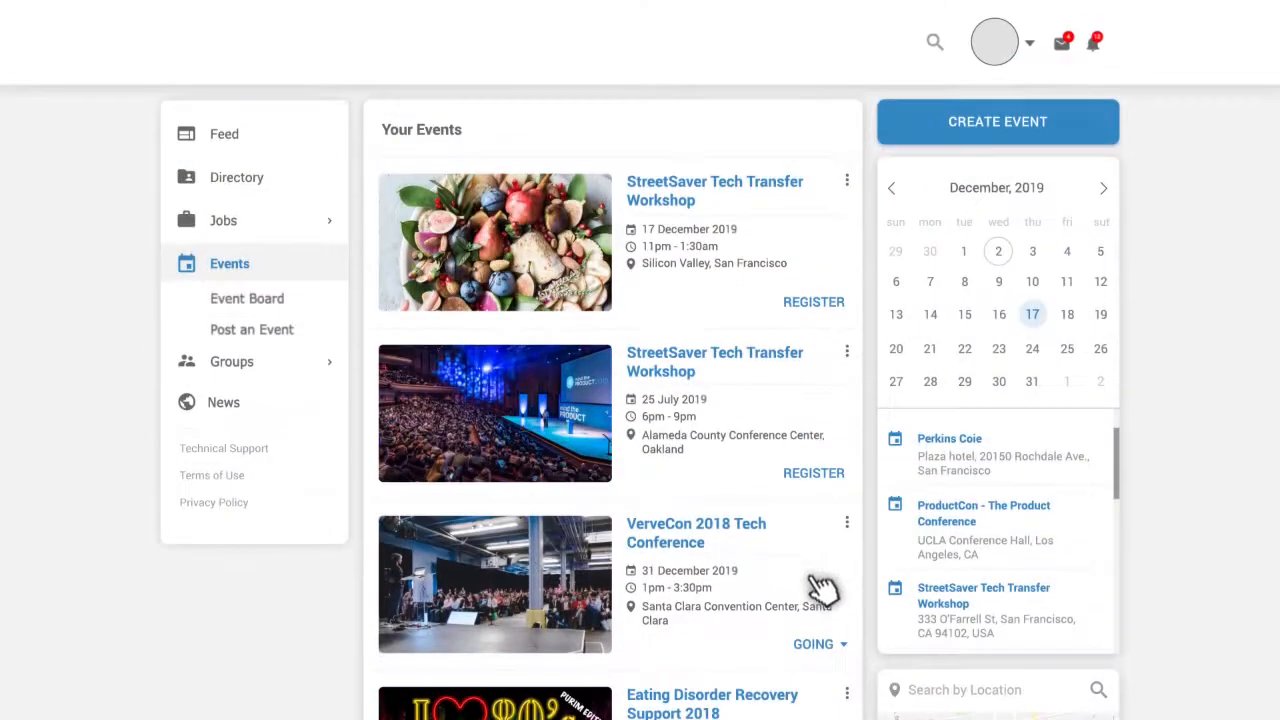
Step: View a listed event's details, then start a new event from the Events sidebar
click(814, 300)
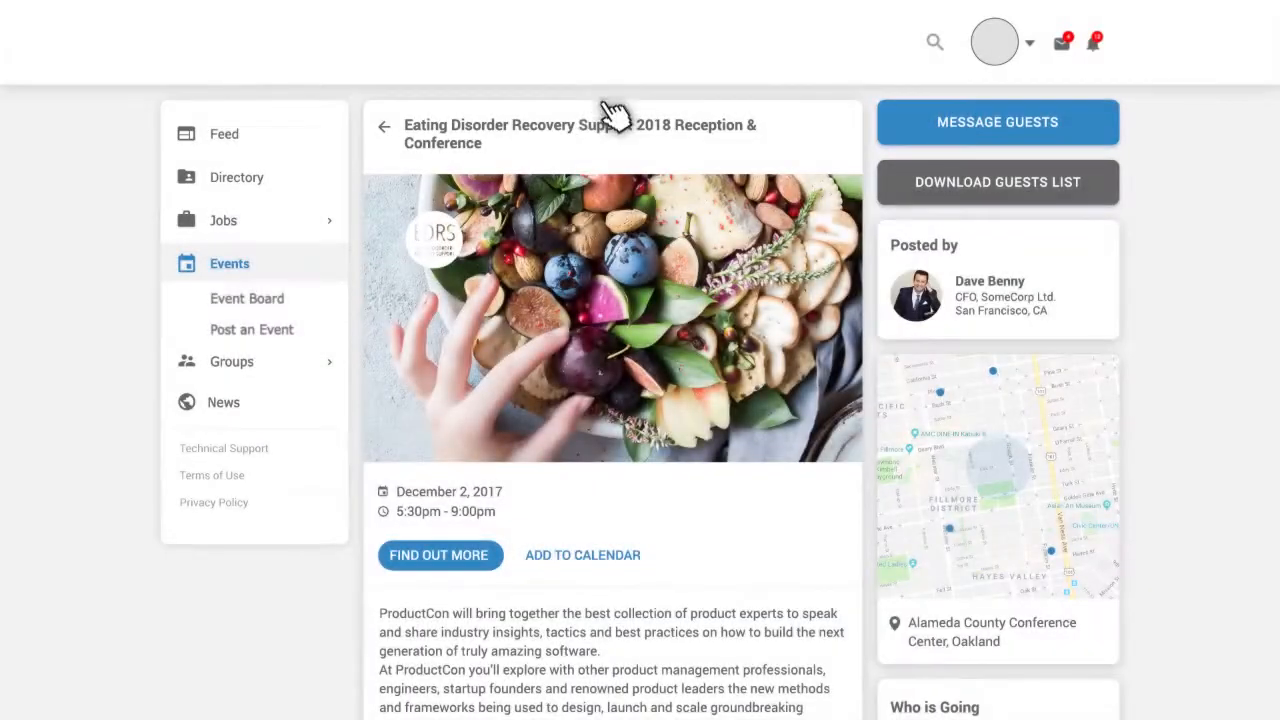
click(252, 328)
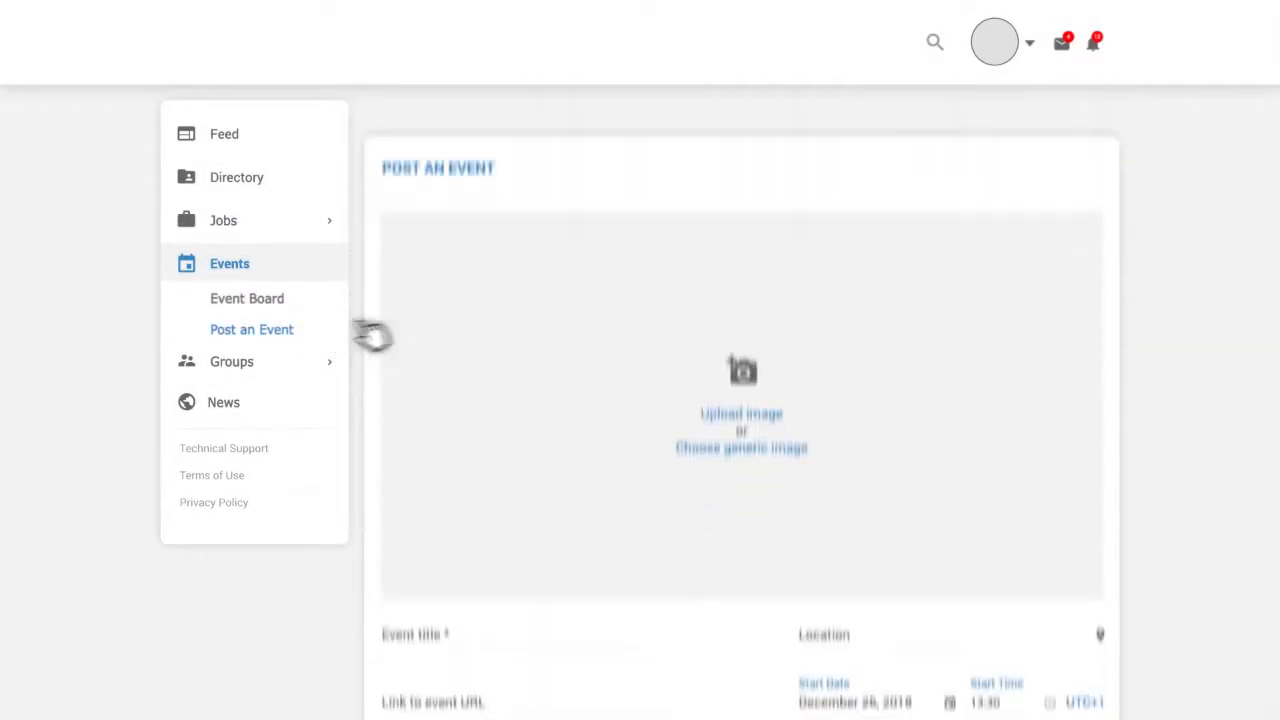
Step: Enable audience invitations for the event, targeted Based on Specified Criteria (314 members)
scroll(down, 3)
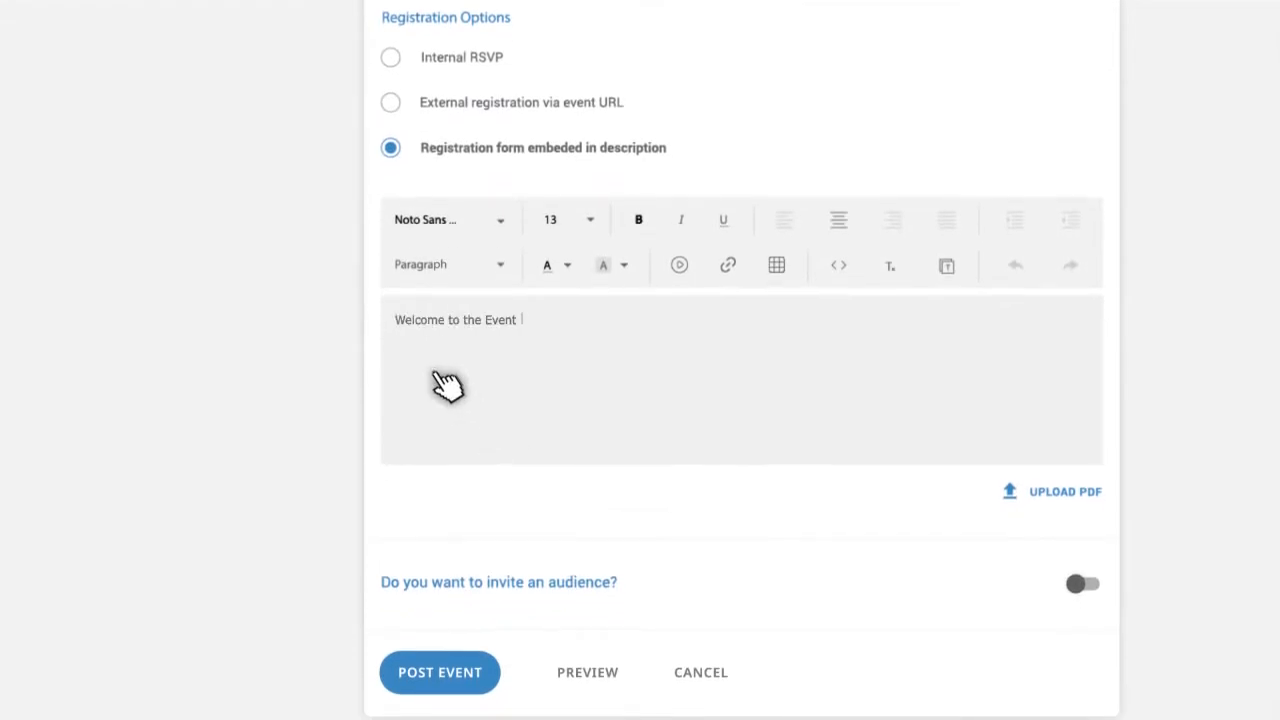
mouse_move(548, 600)
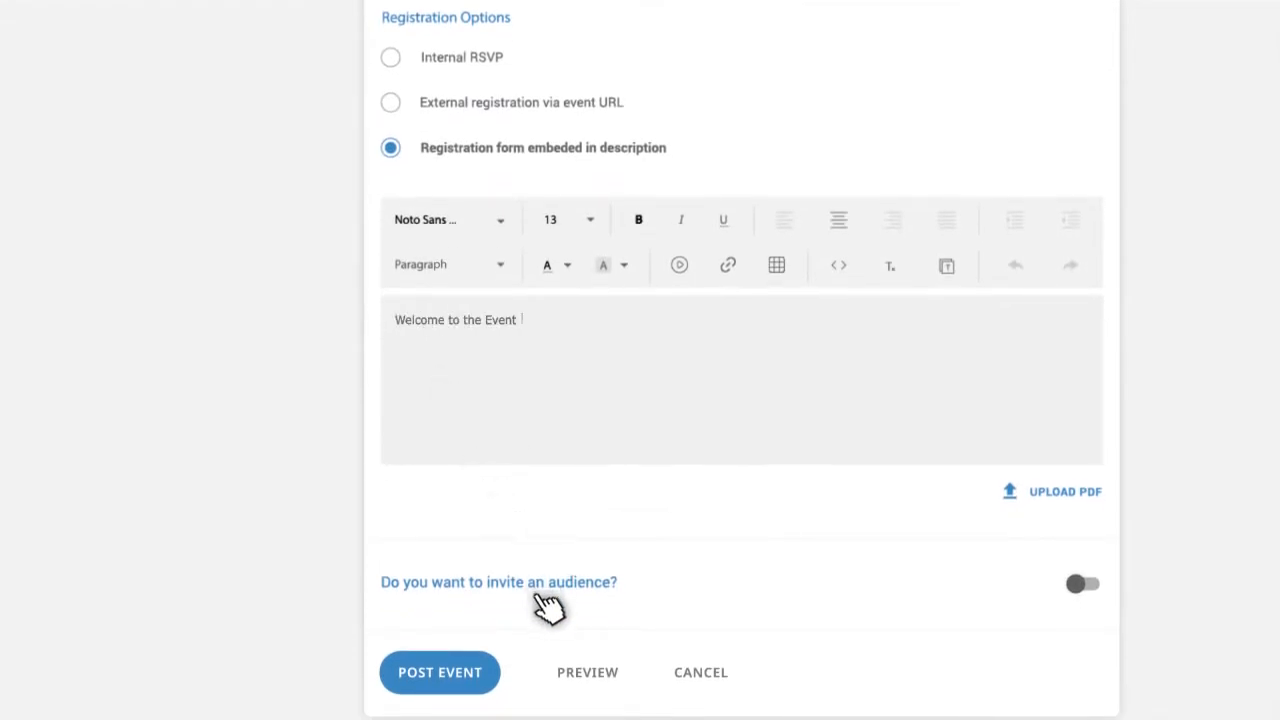
click(1084, 584)
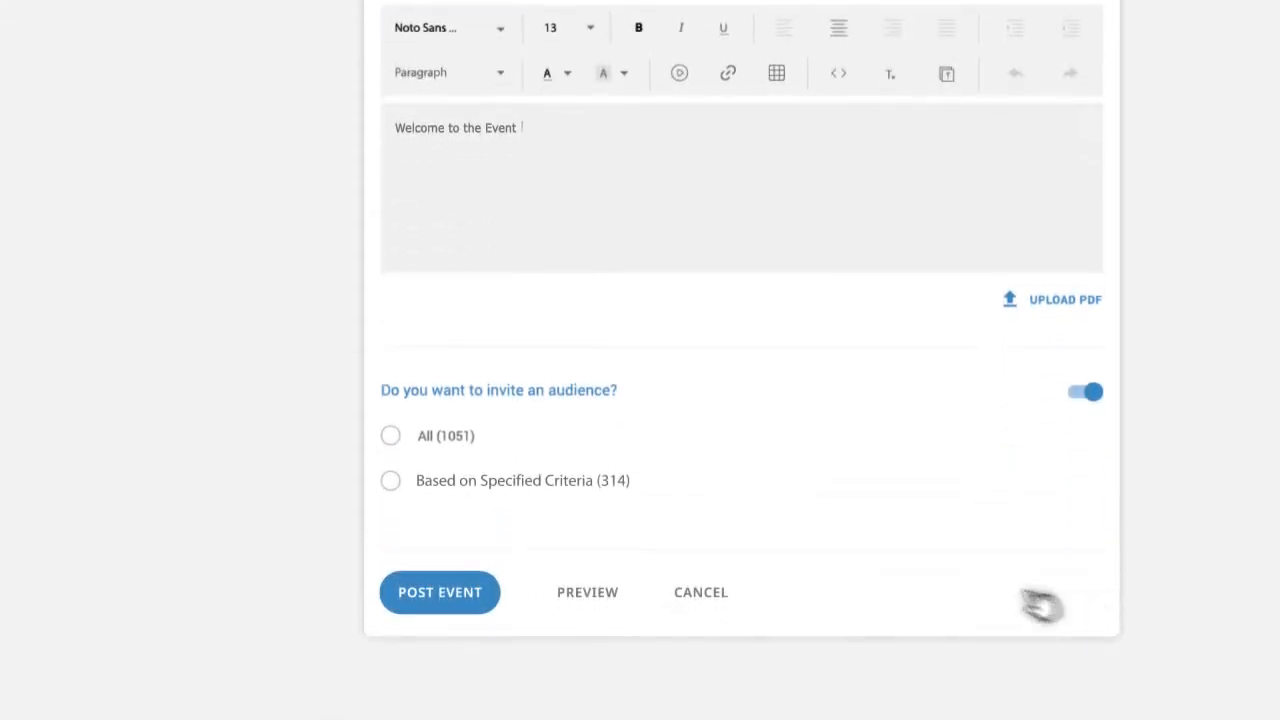
click(390, 480)
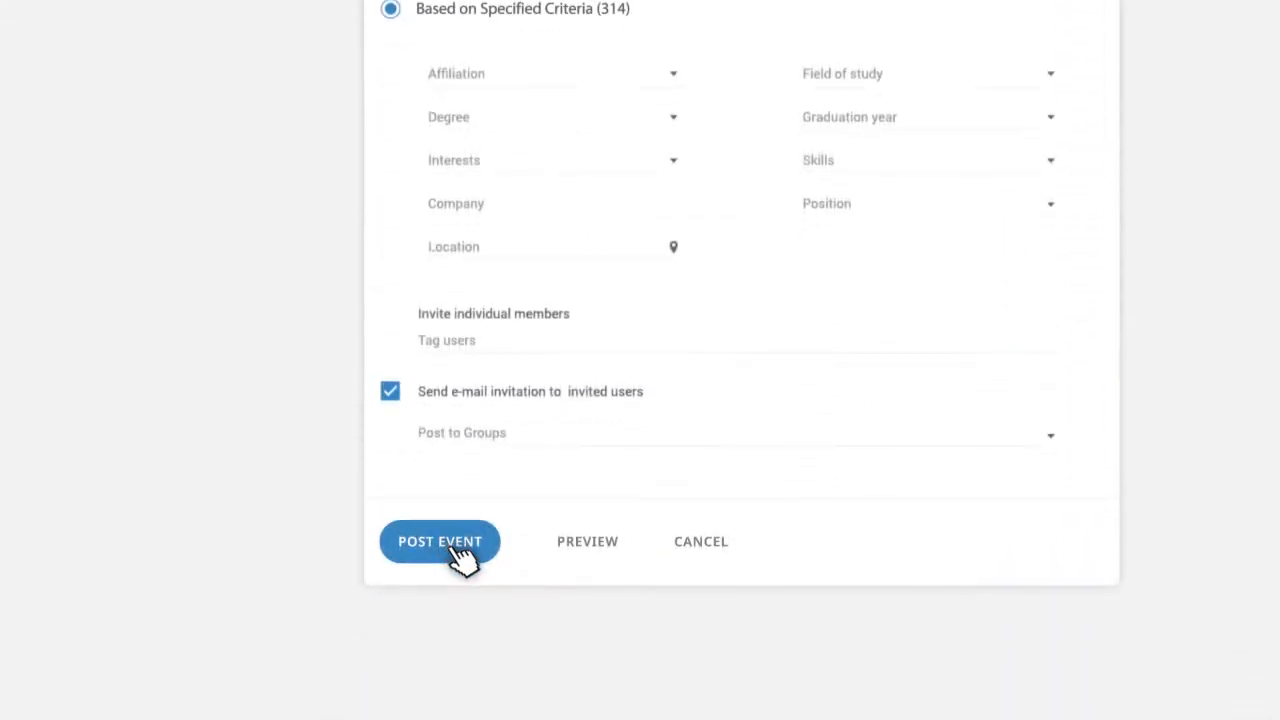
Step: Publish the event with POST EVENT and review the December 2018 Events calendar
click(440, 540)
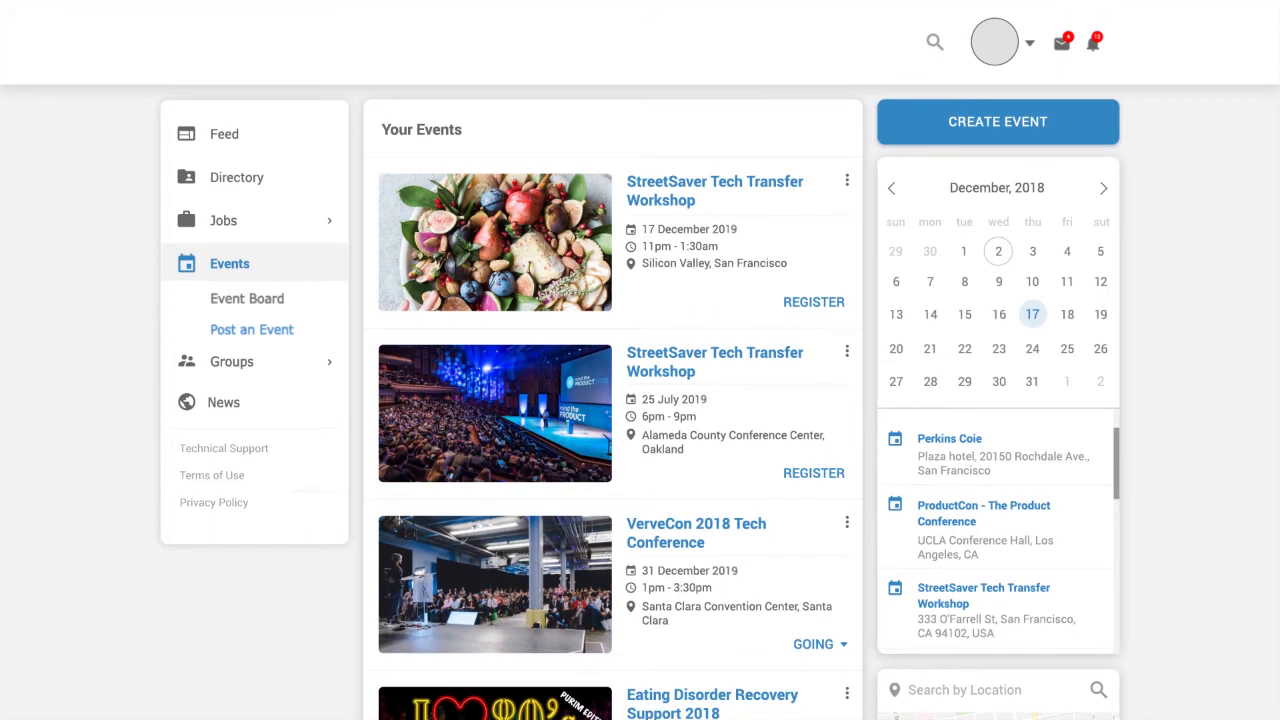
mouse_move(1076, 340)
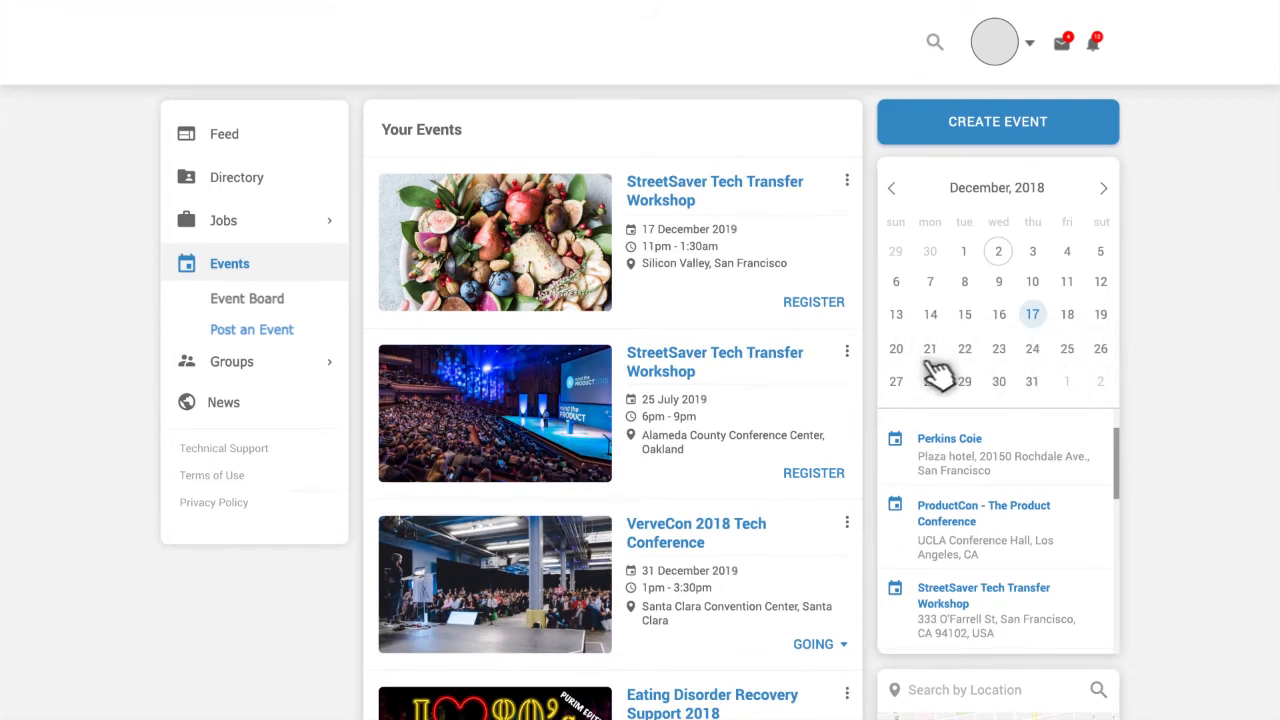
mouse_move(1130, 410)
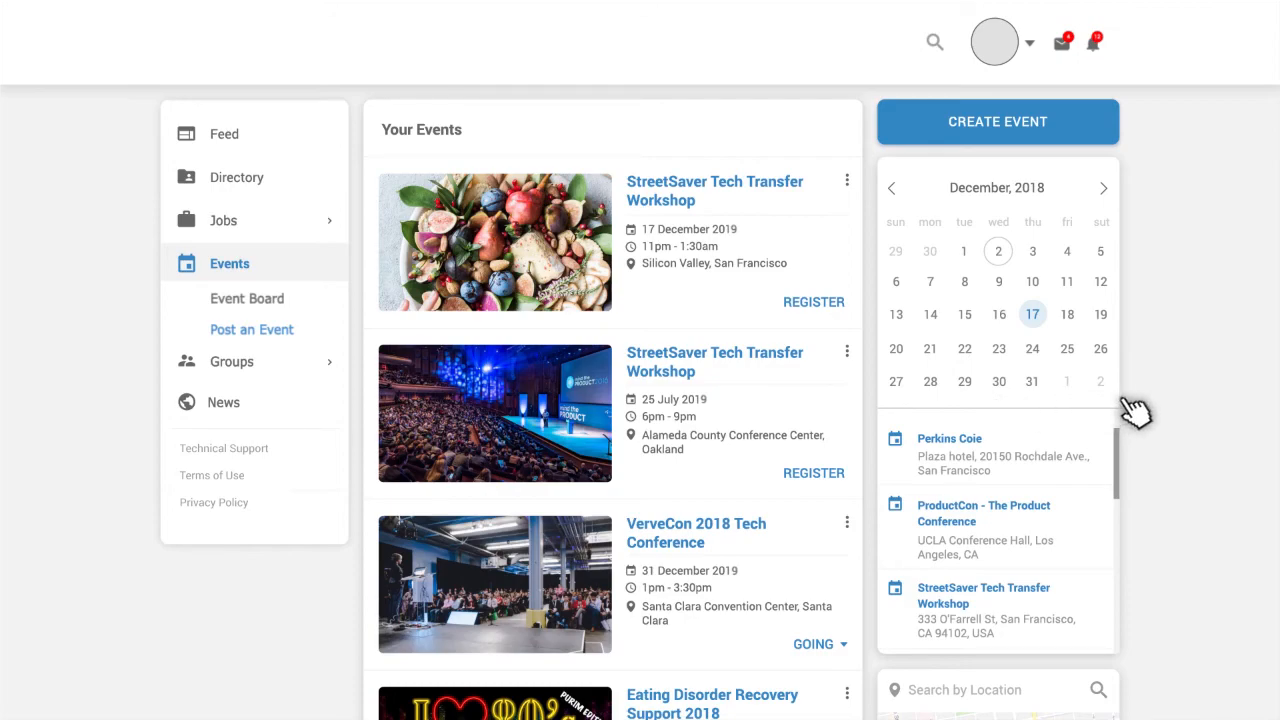